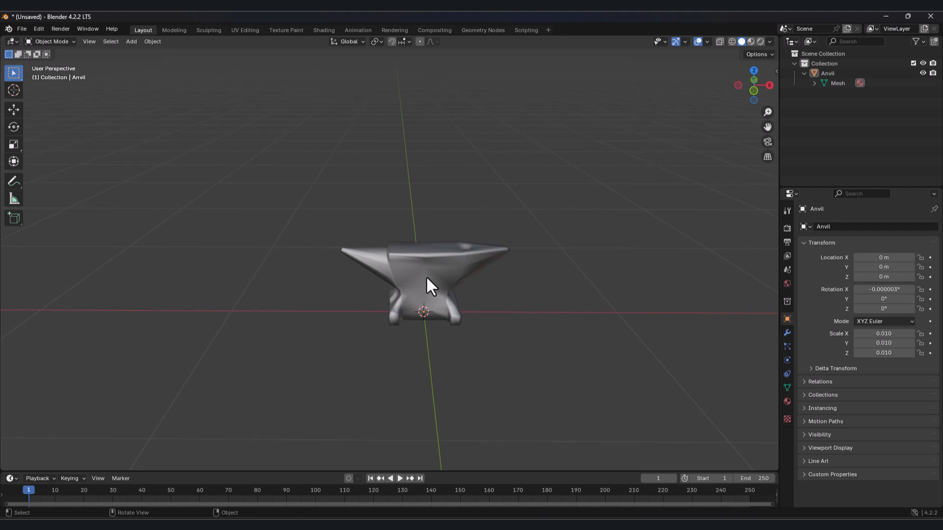
Step: Select the anvil in Blender's viewport and open the File menu
click(426, 283)
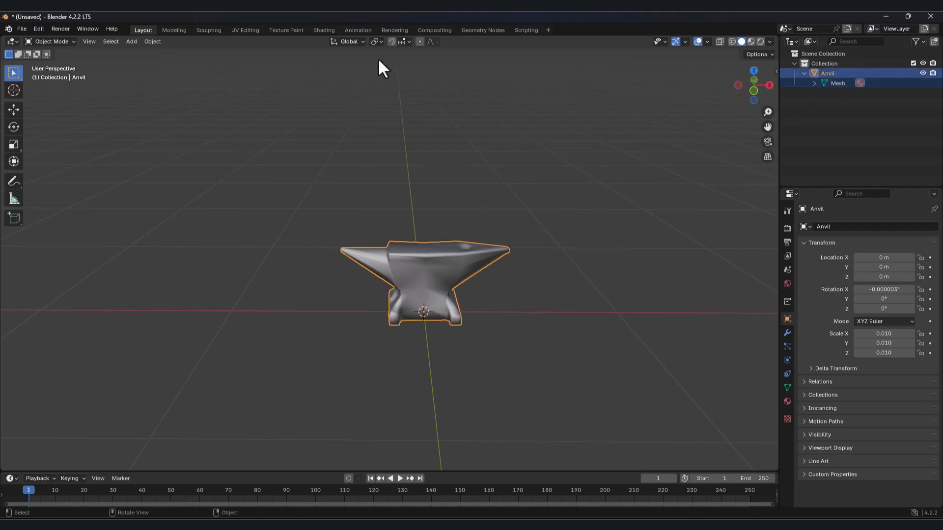
click(21, 28)
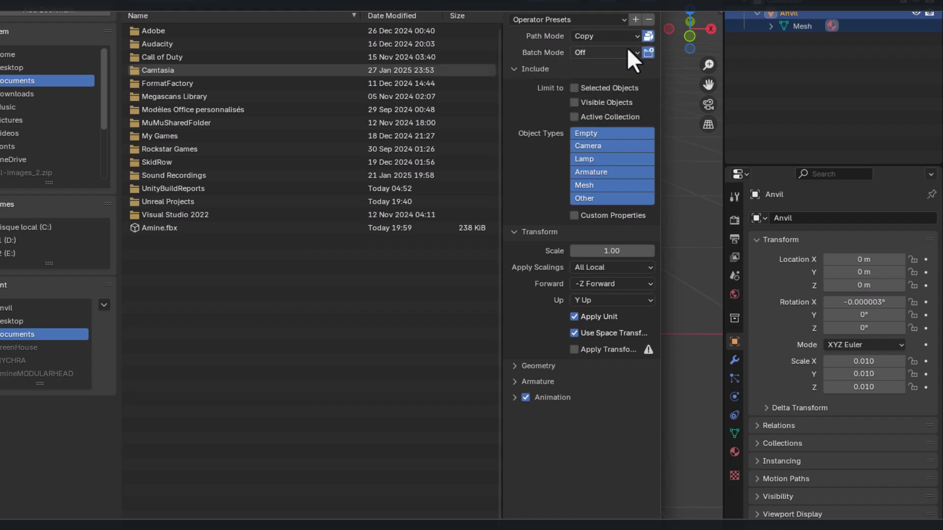
mouse_move(576, 103)
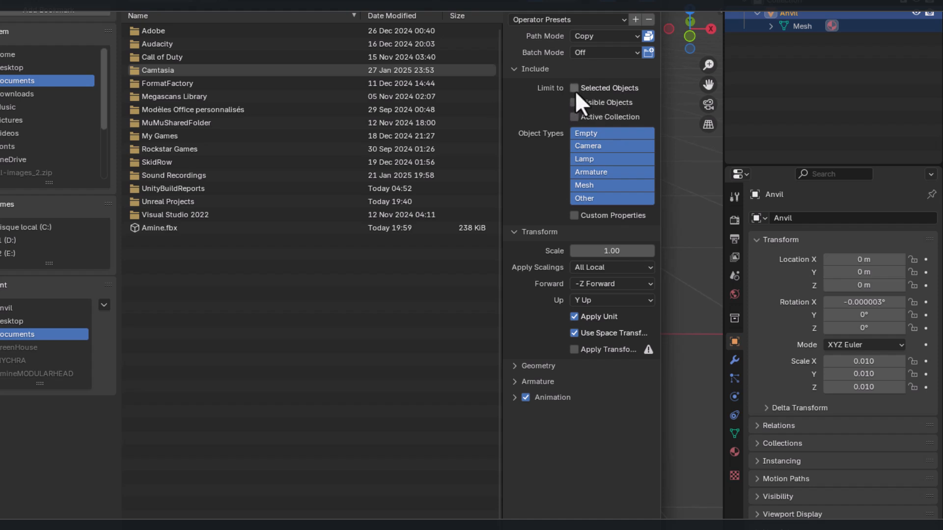
Step: Export only the selected anvil as Anvil.fbx with Face smoothing, then pick it in Unreal's import
click(574, 87)
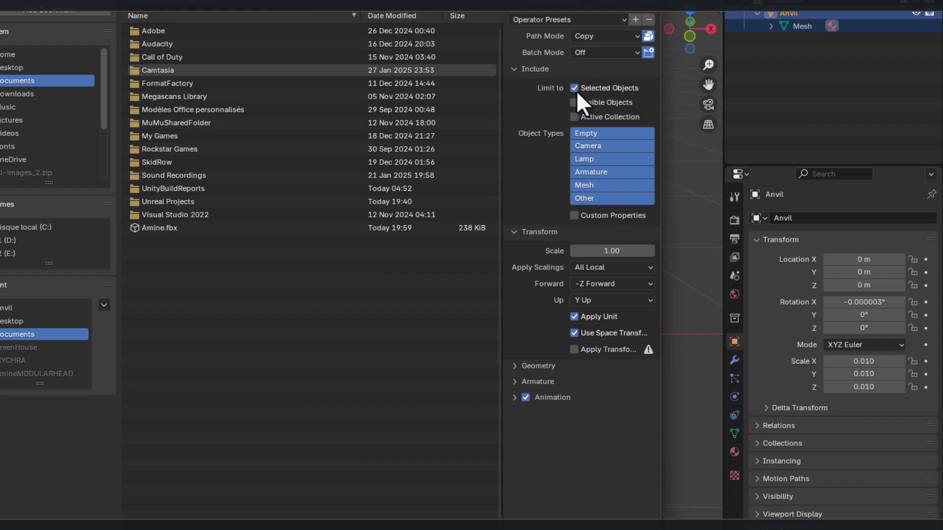
click(536, 365)
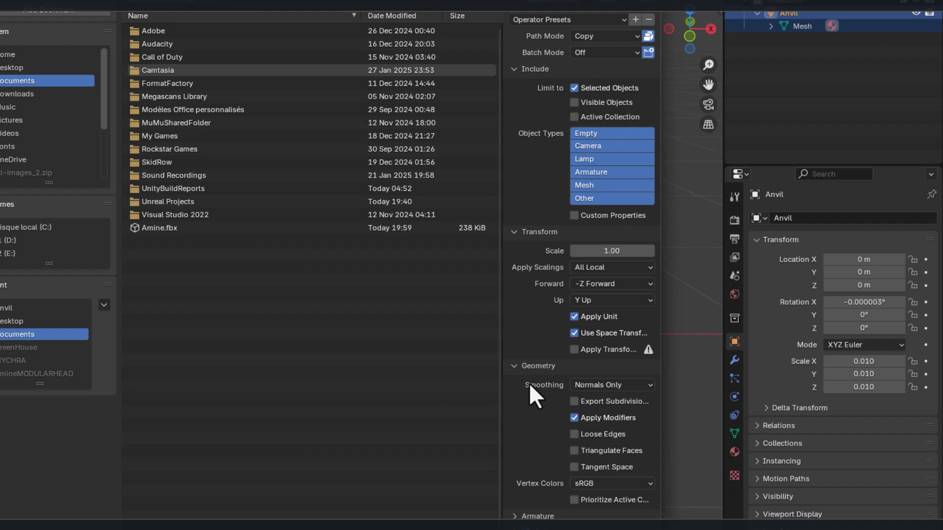
click(611, 385)
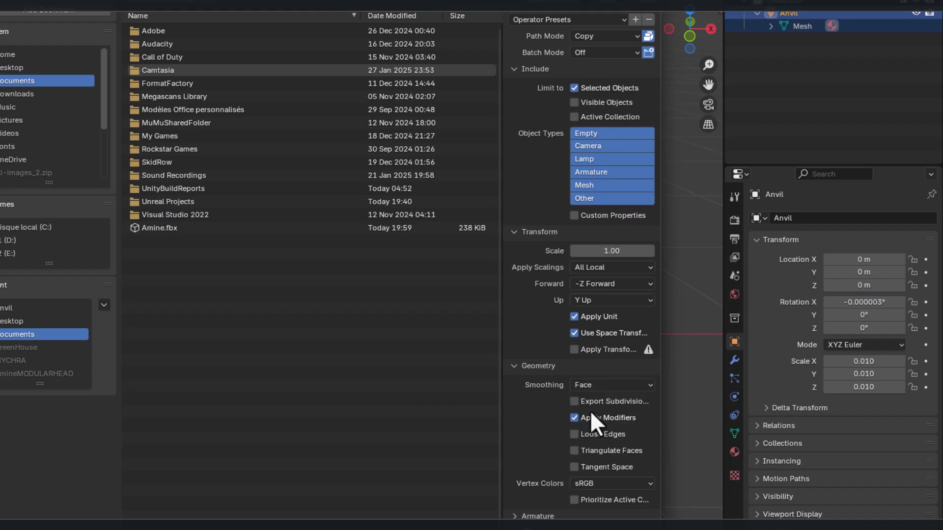
scroll(down, 3)
text(Anvil.fbx)
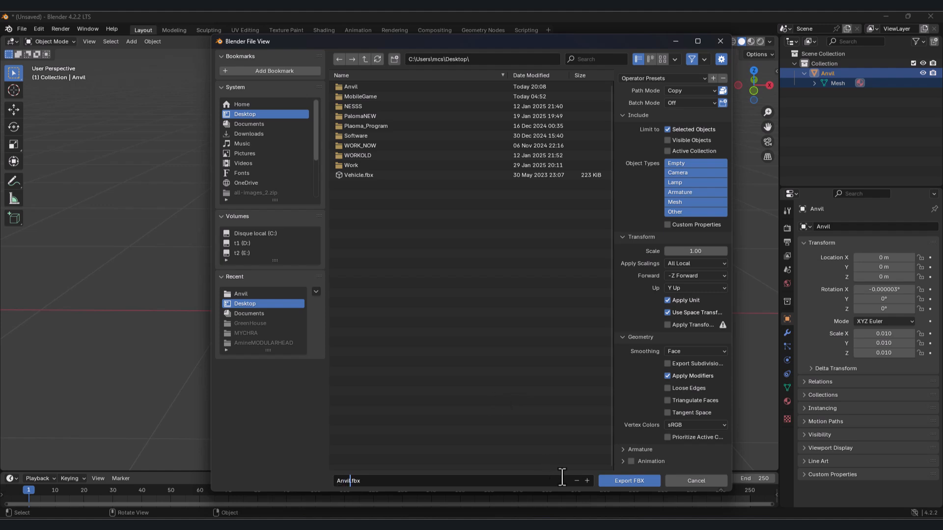
click(628, 481)
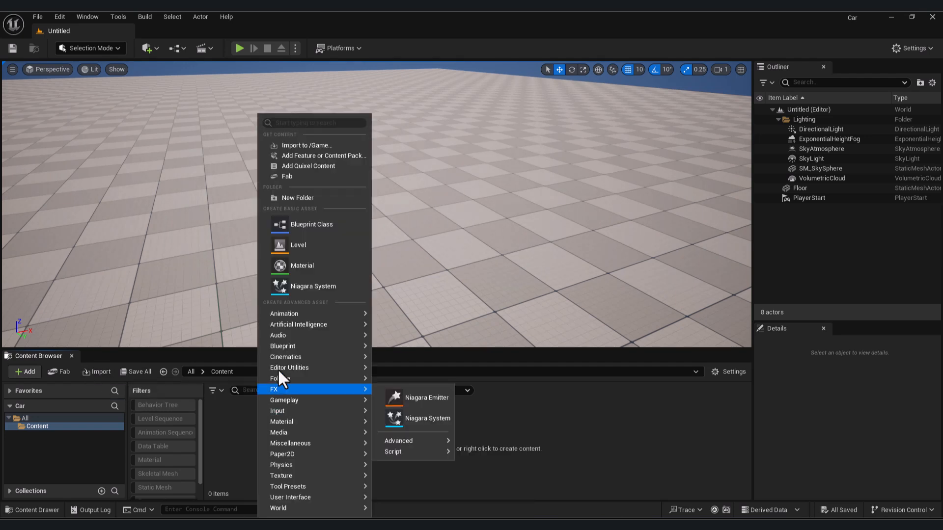
click(306, 145)
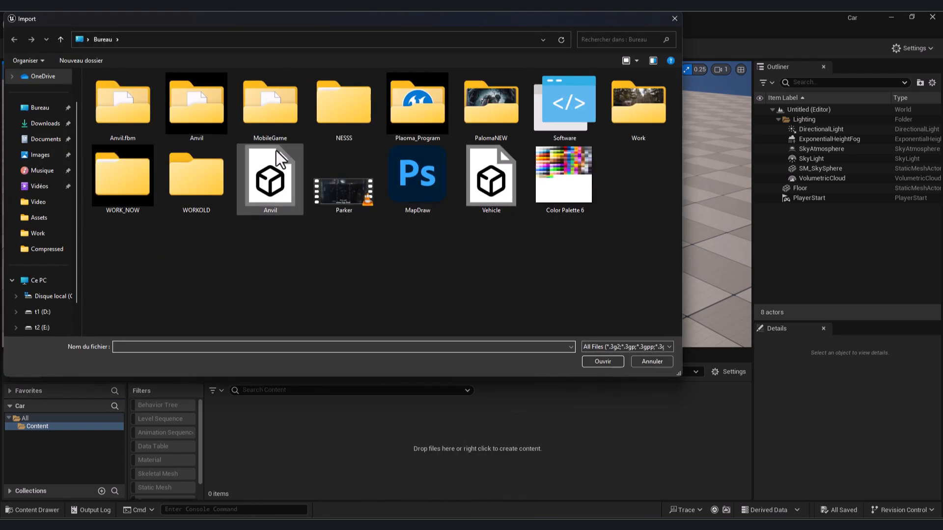
click(270, 180)
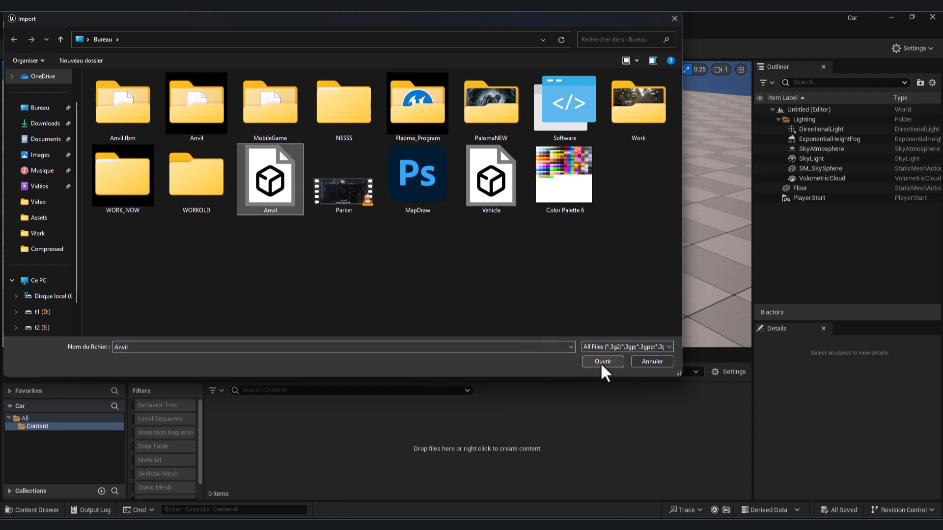
Step: Import Anvil.fbx with Combine Meshes unticked via Import All
click(601, 362)
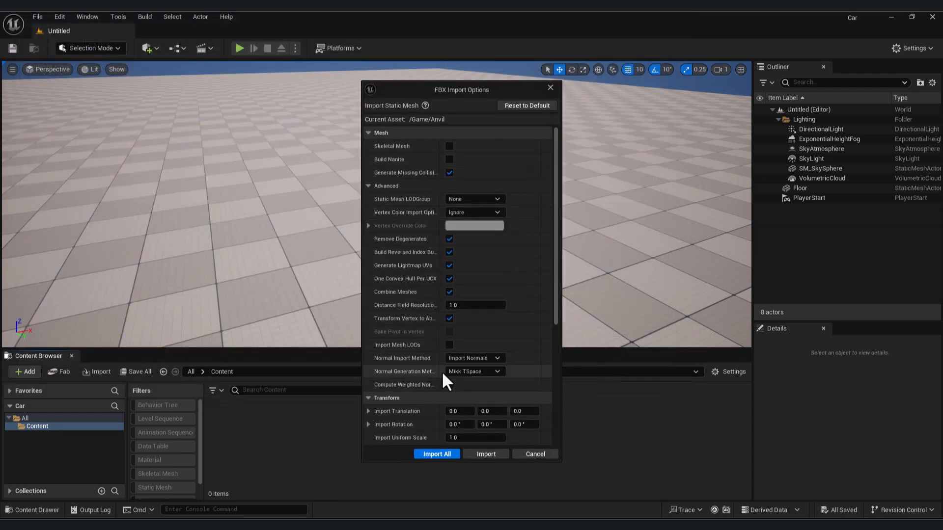
click(450, 292)
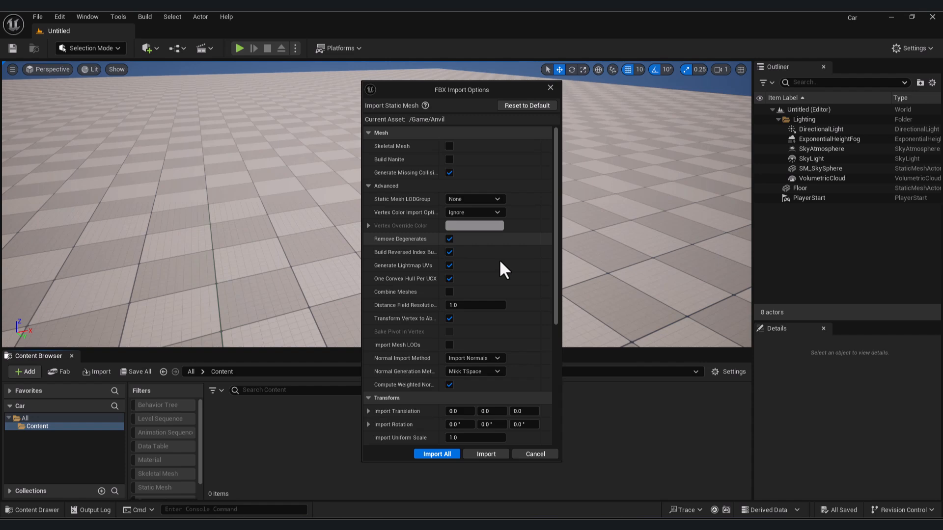
click(436, 454)
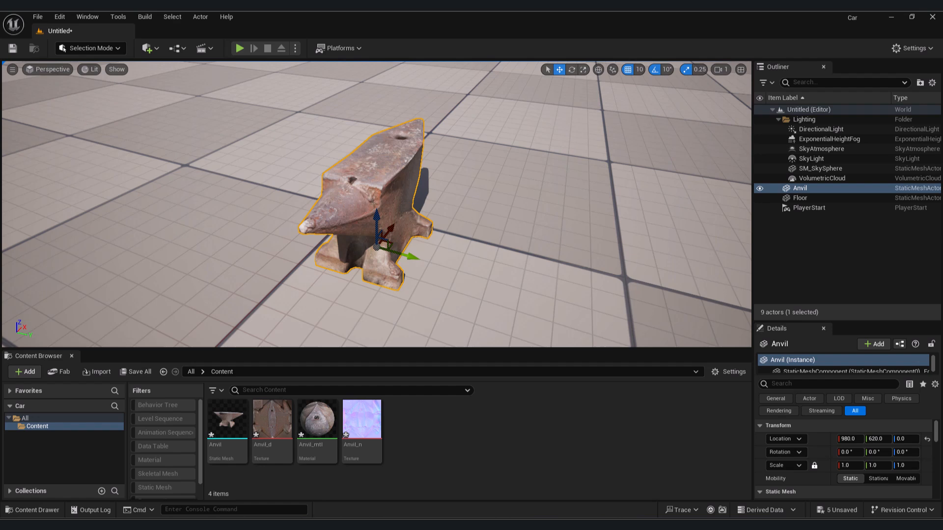
Step: Open Anvil_mtl, close the material editor, then reopen the material
click(317, 419)
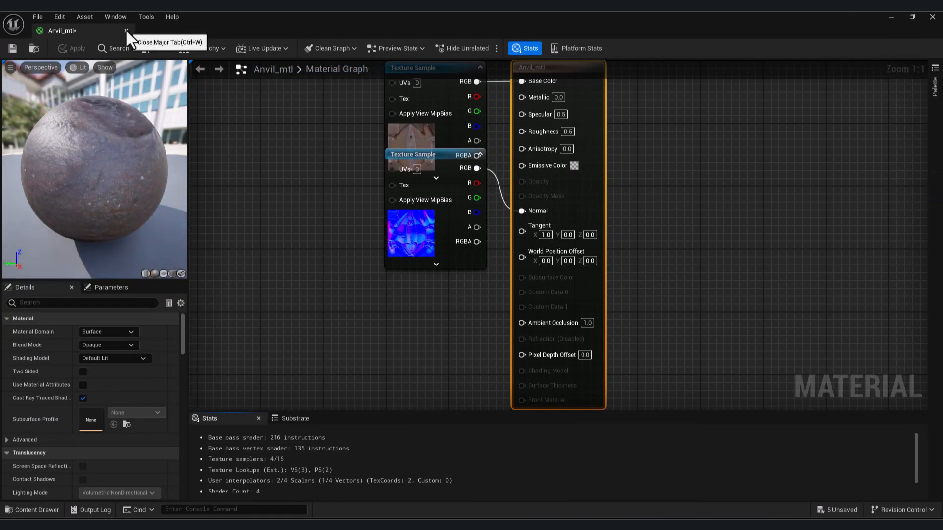
click(126, 30)
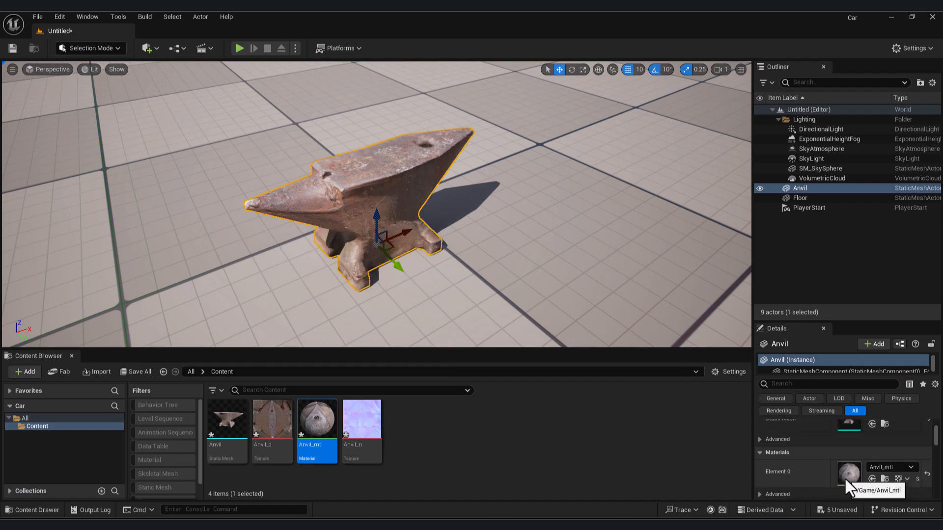
double_click(316, 419)
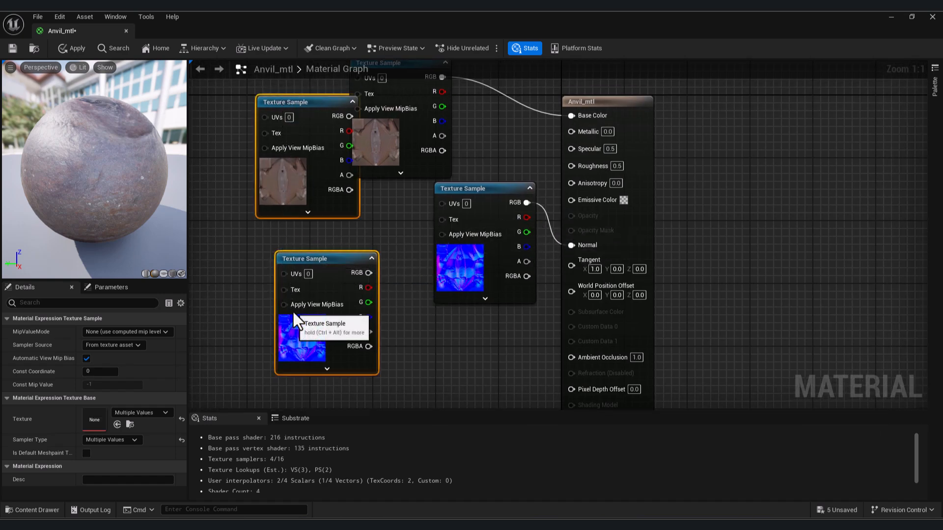
Step: Work with the Texture Sample nodes in the Anvil_mtl material graph
click(71, 49)
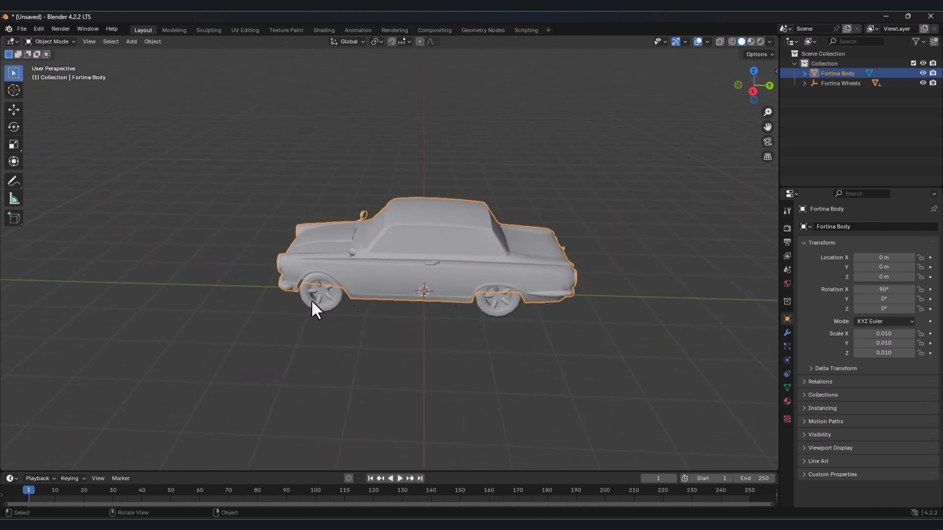
Step: Expand Fortina Body and Fortina Wheels in the Outliner and select the body with all wheels
click(426, 277)
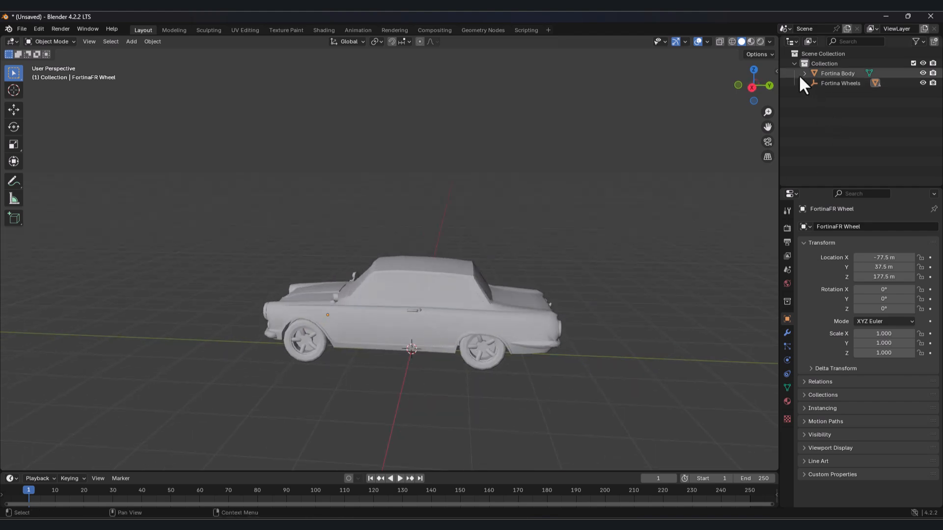
click(804, 73)
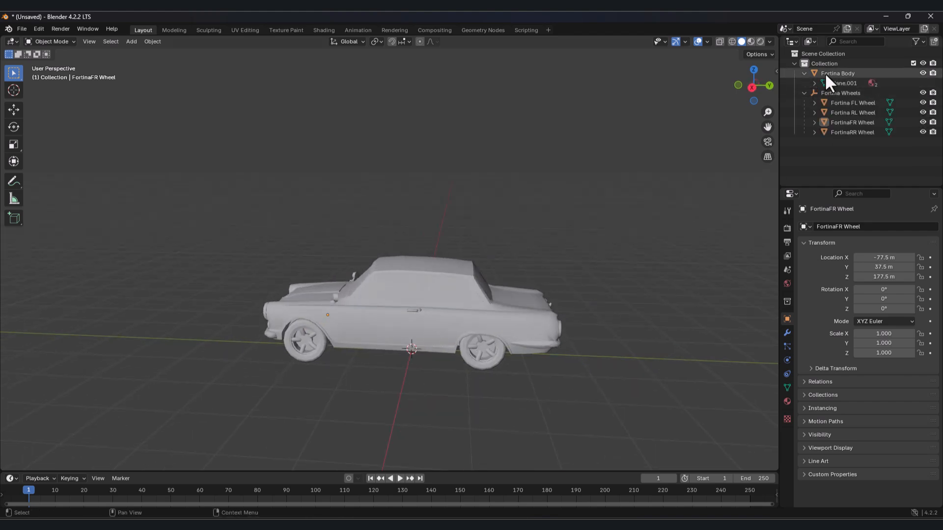
click(837, 73)
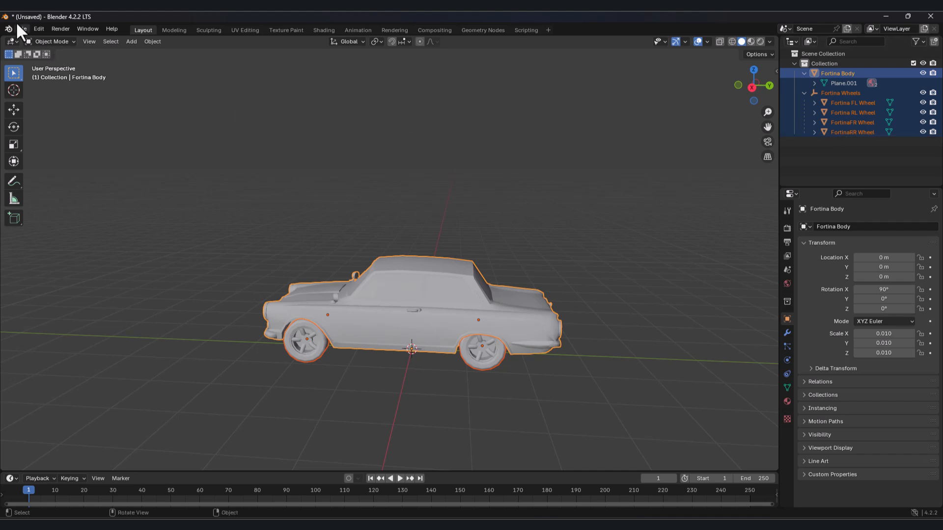
Step: Start an FBX export limited to the selected car parts
click(21, 29)
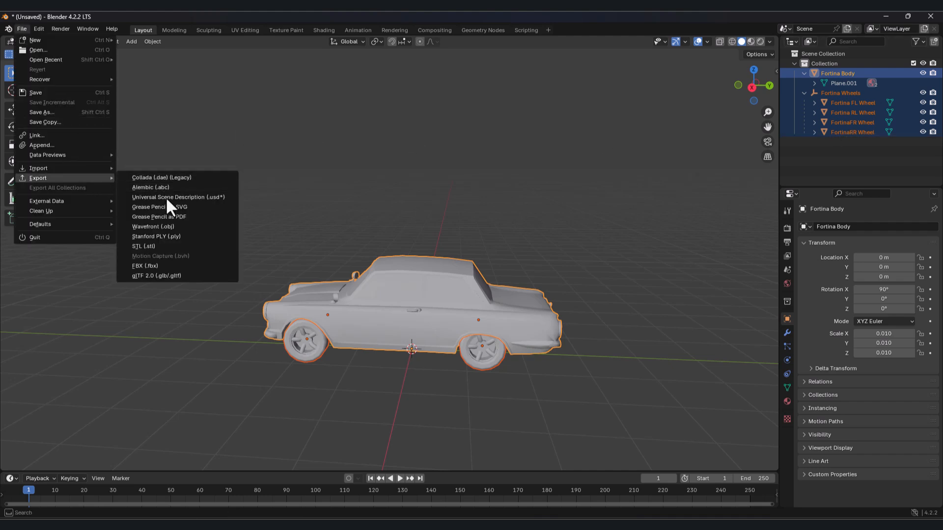
click(146, 266)
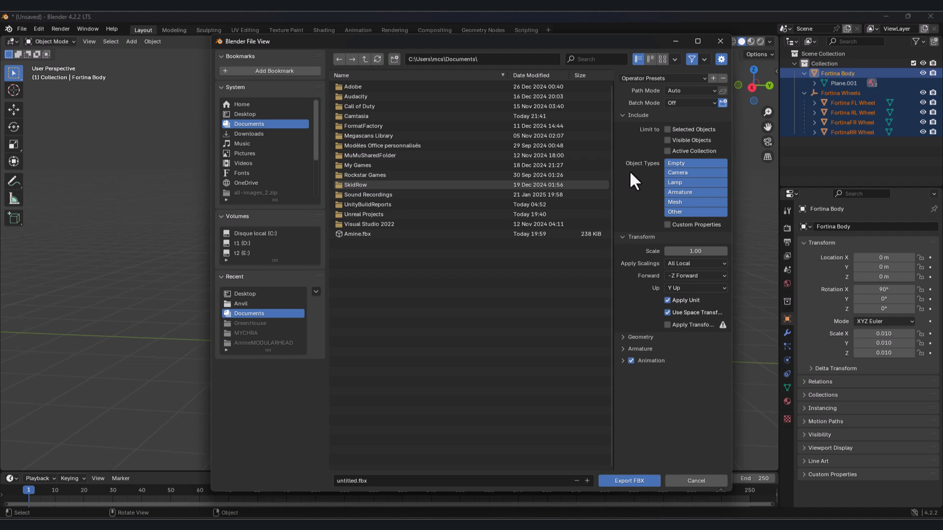
mouse_move(692, 91)
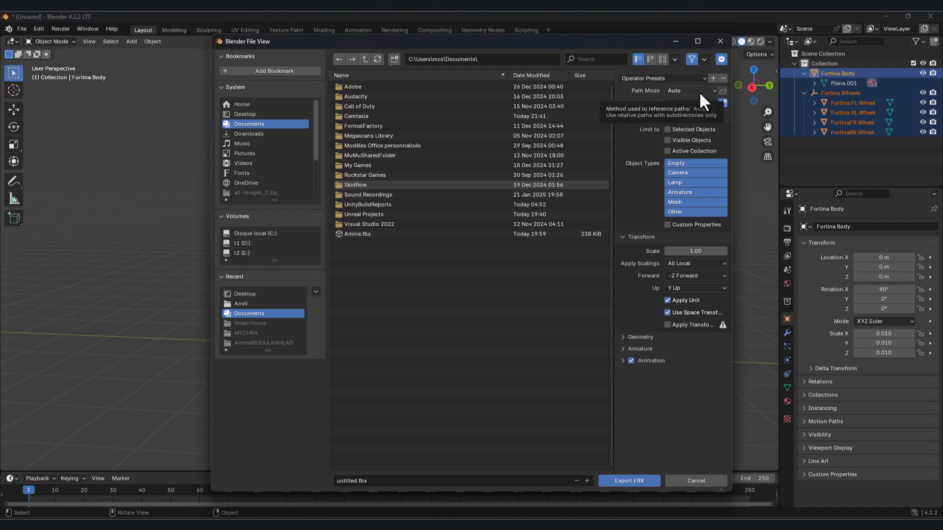
click(691, 90)
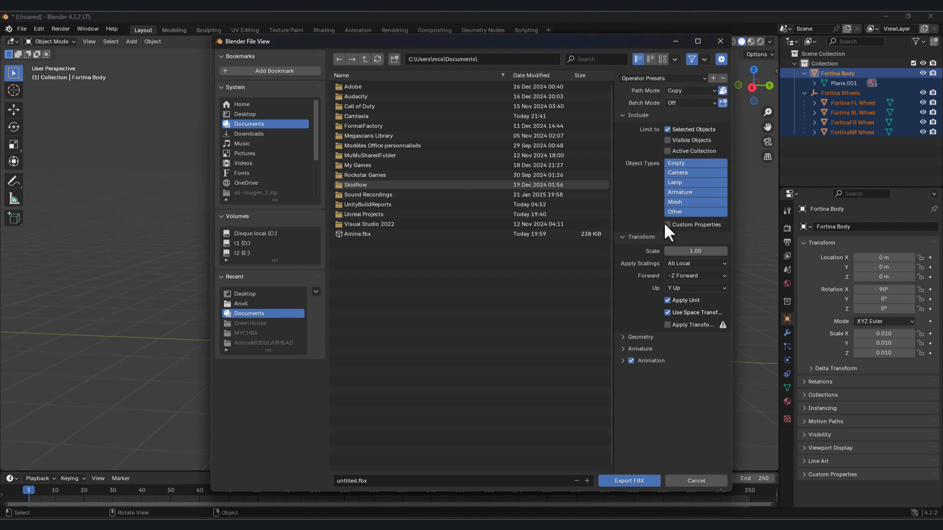
click(640, 337)
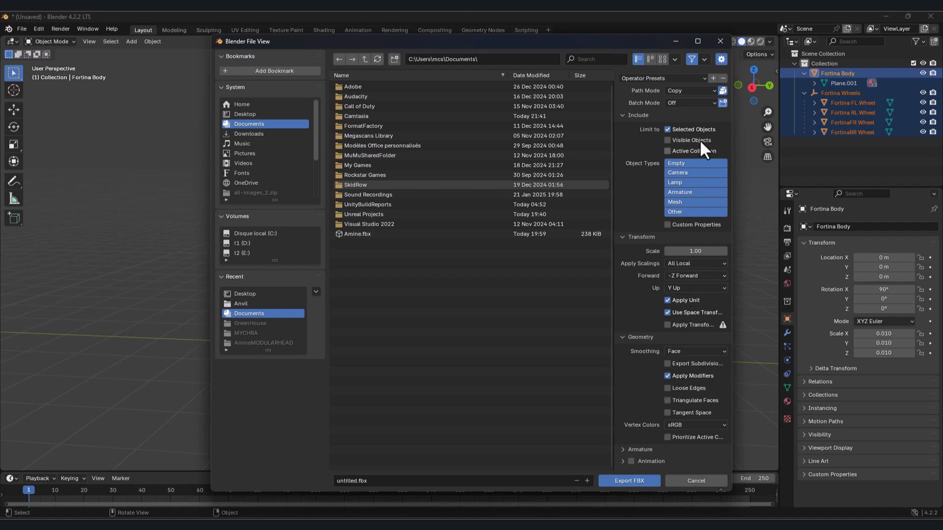
mouse_move(664, 235)
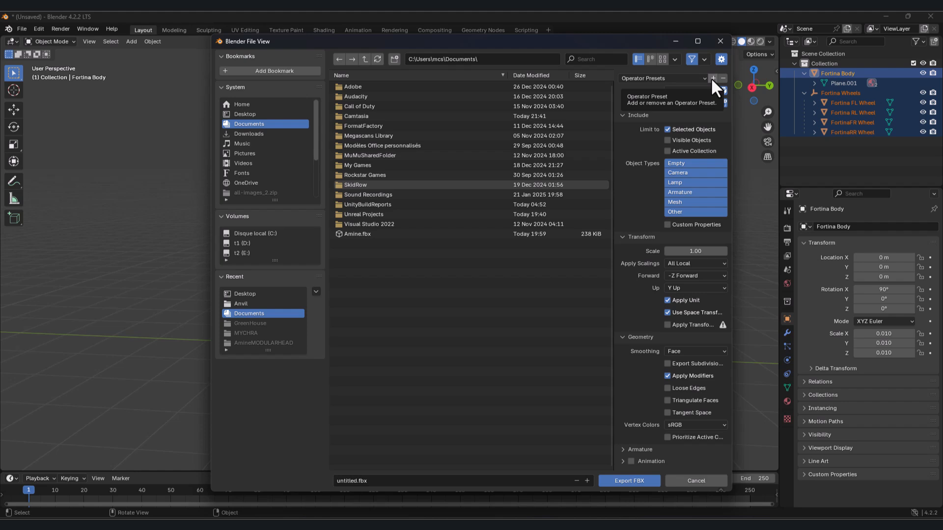
Step: Save the export settings as an 'UnrealExpor' preset and export the car FBX
click(713, 78)
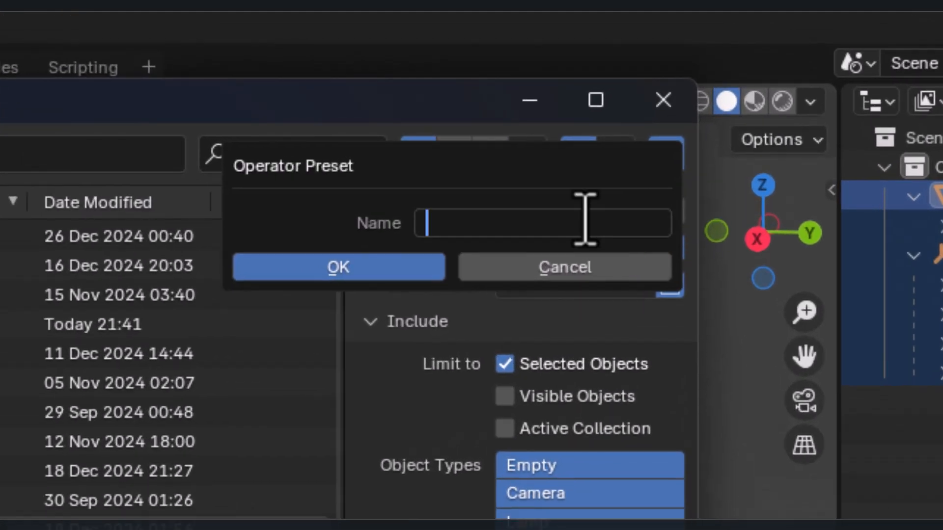
text(UnrealExpor)
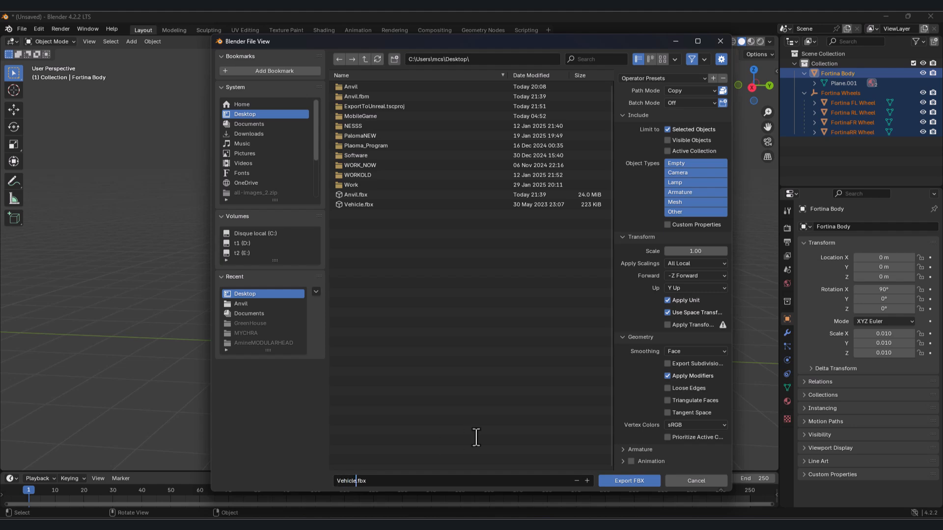
click(628, 480)
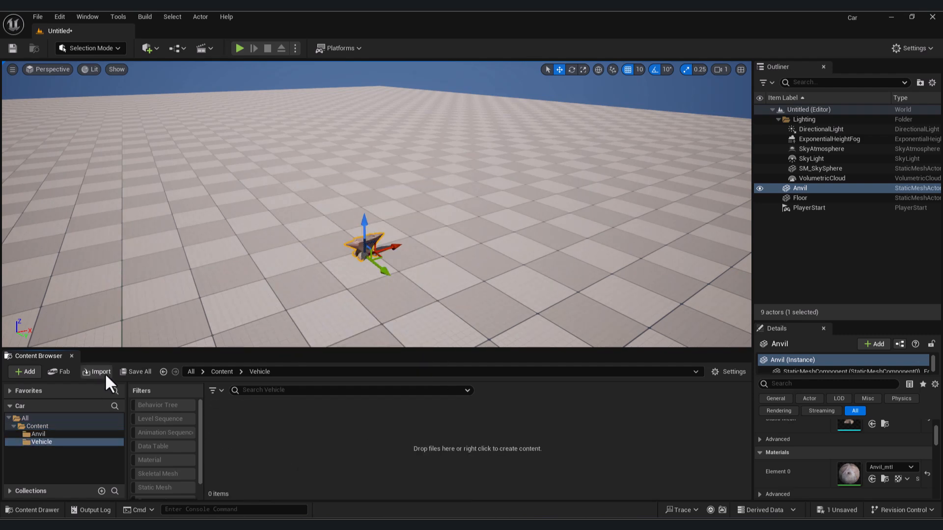
Step: Import the car FBX with Import All, then clear and close the Message Log
click(99, 371)
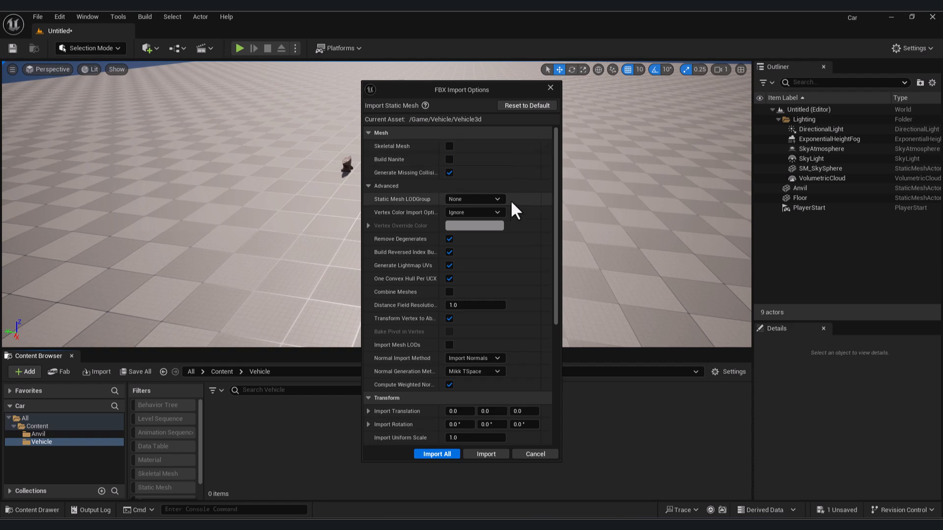
click(436, 454)
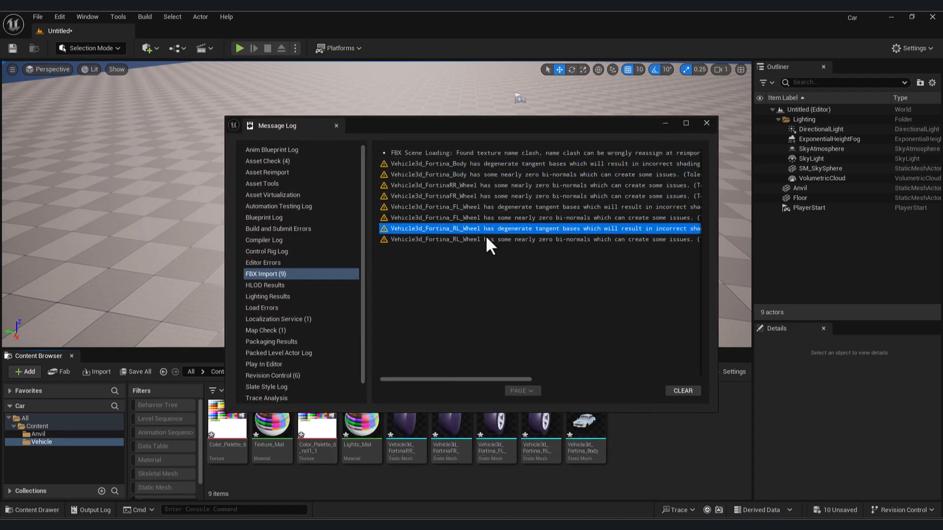
click(682, 391)
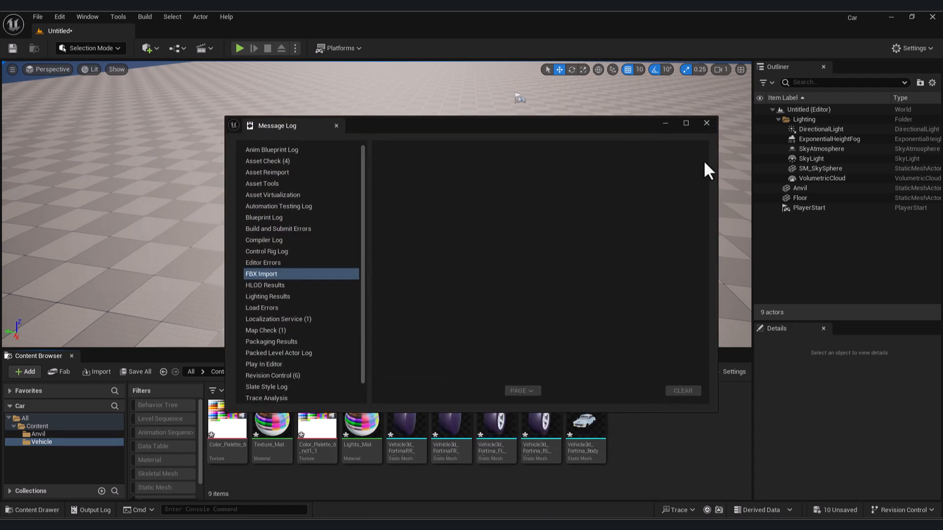
click(706, 123)
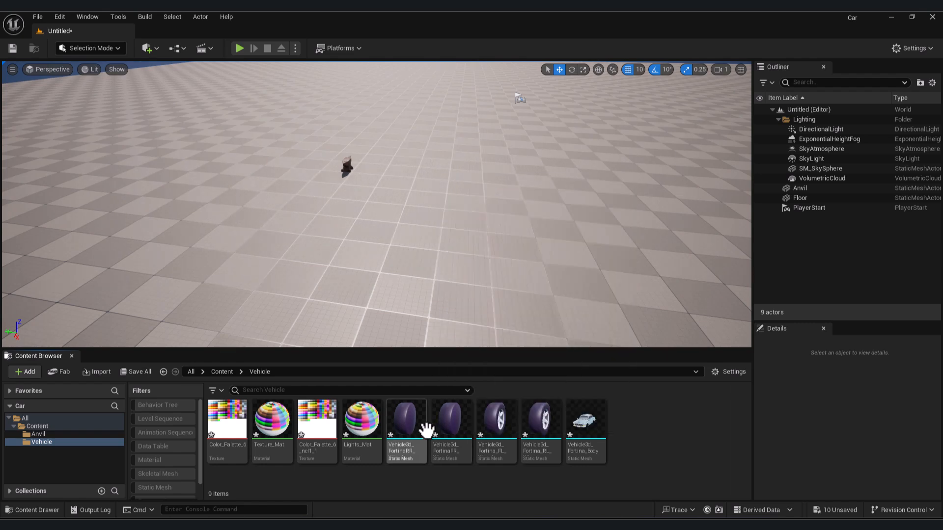
mouse_move(539, 420)
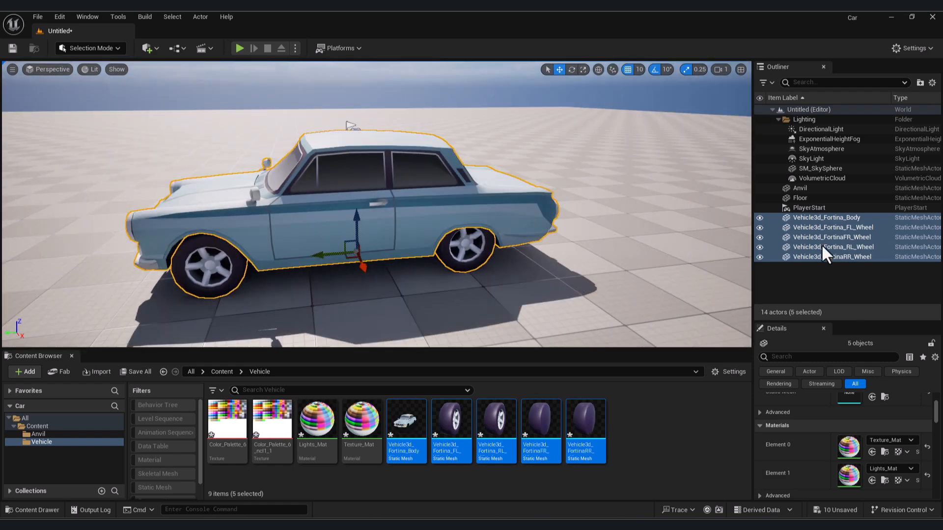
mouse_move(919, 83)
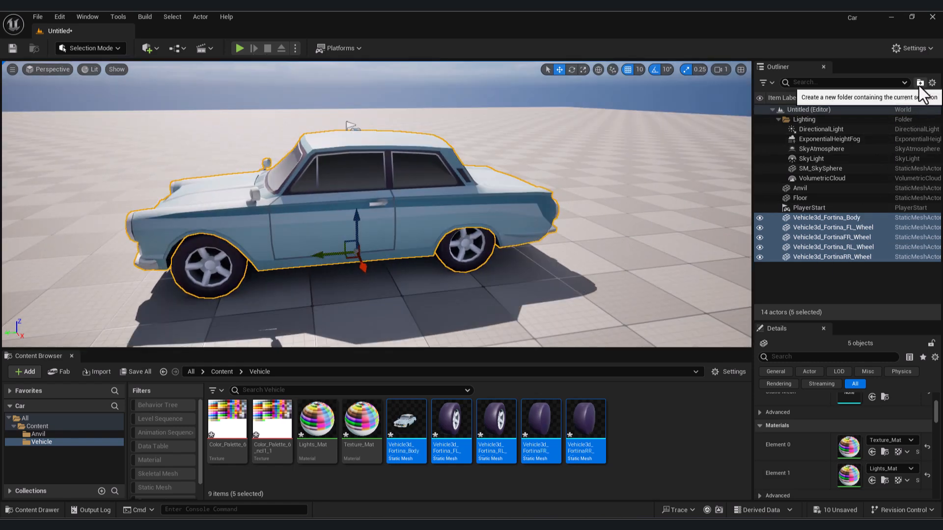
Step: Create a new Outliner folder holding the five placed car parts
click(919, 83)
text(Vehicle)
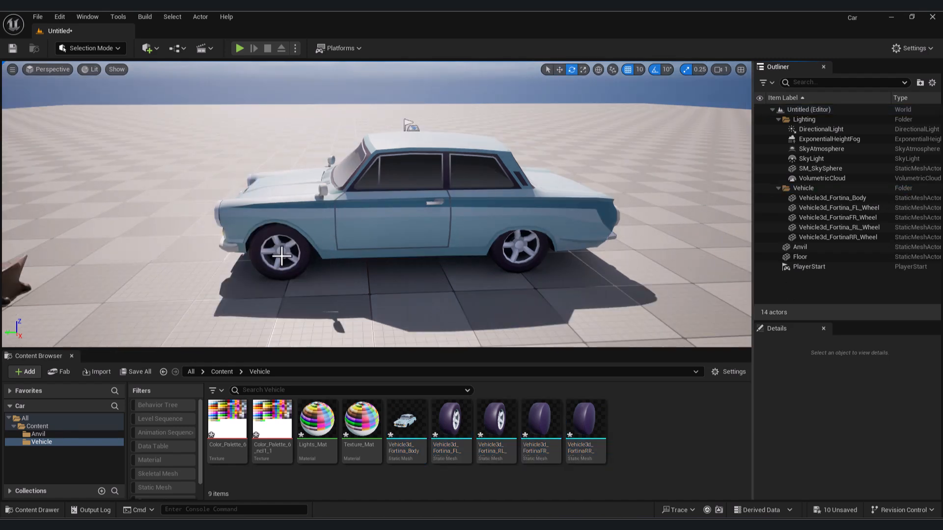
Step: Switch to Modeling Mode and centre the front-left wheel's pivot with Edit Pivot
click(279, 253)
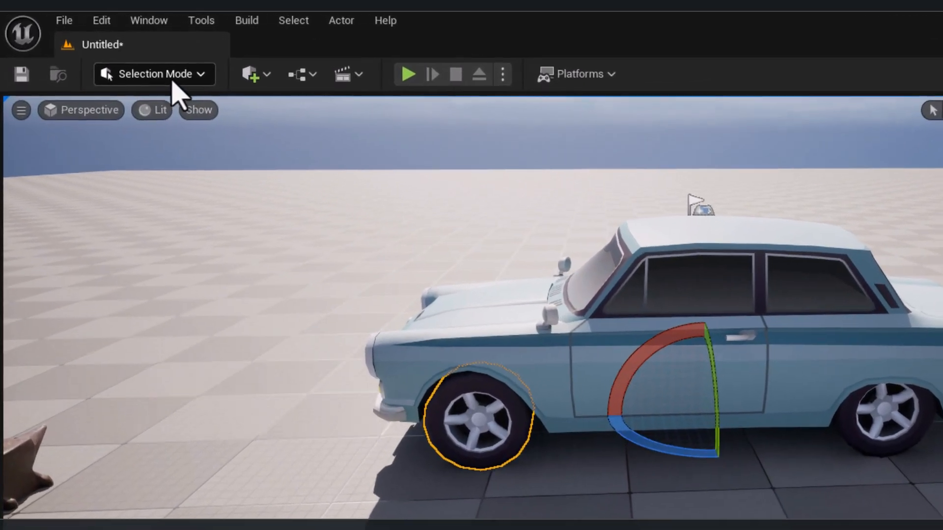
click(154, 73)
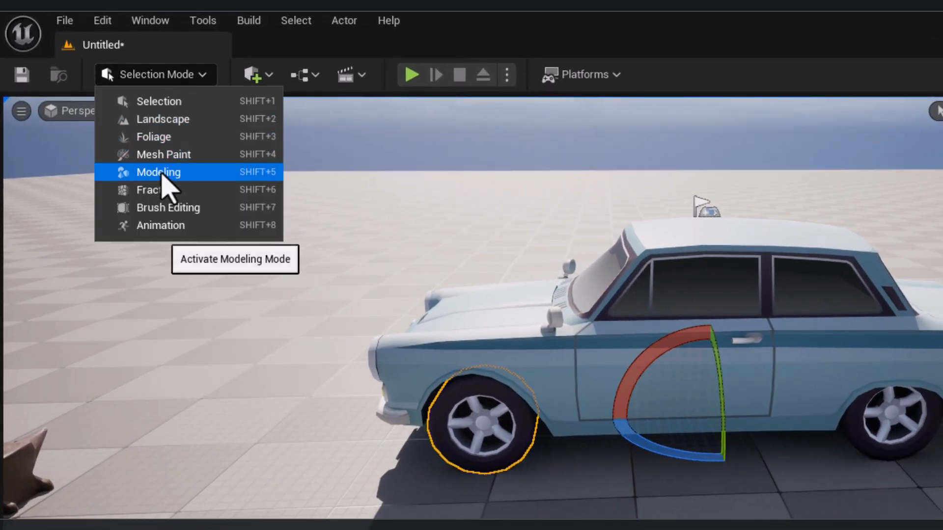
click(158, 172)
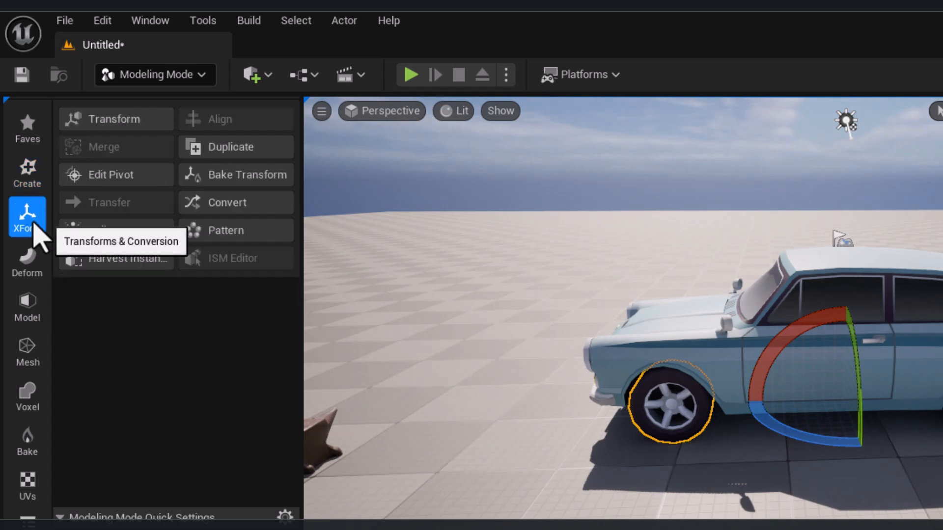
mouse_move(90, 145)
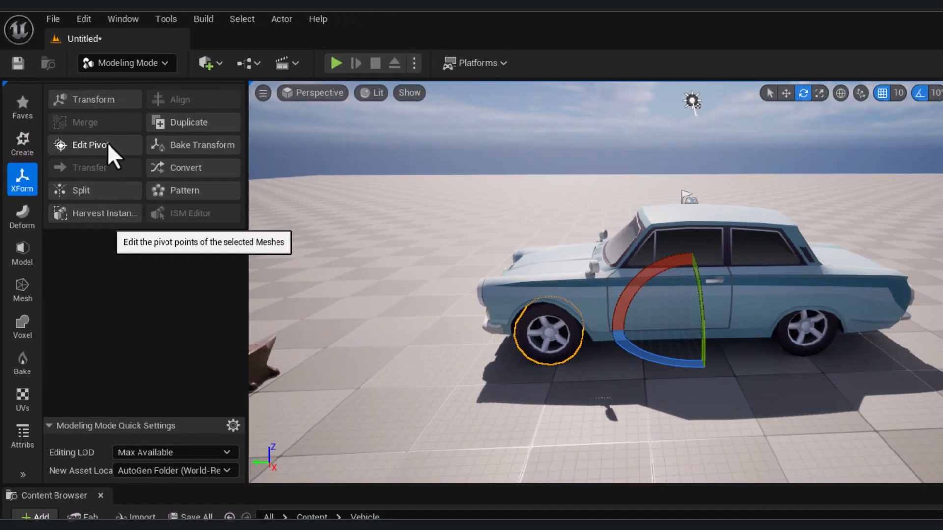
click(87, 144)
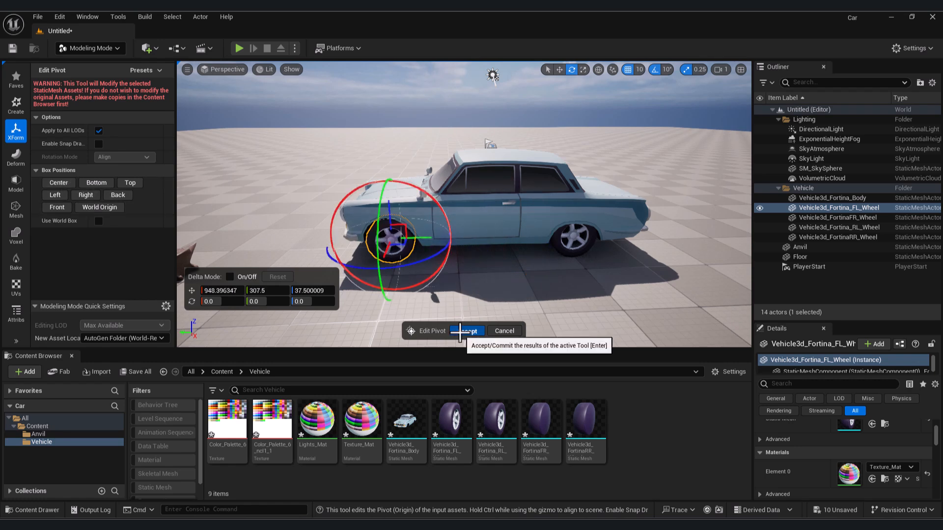
click(466, 330)
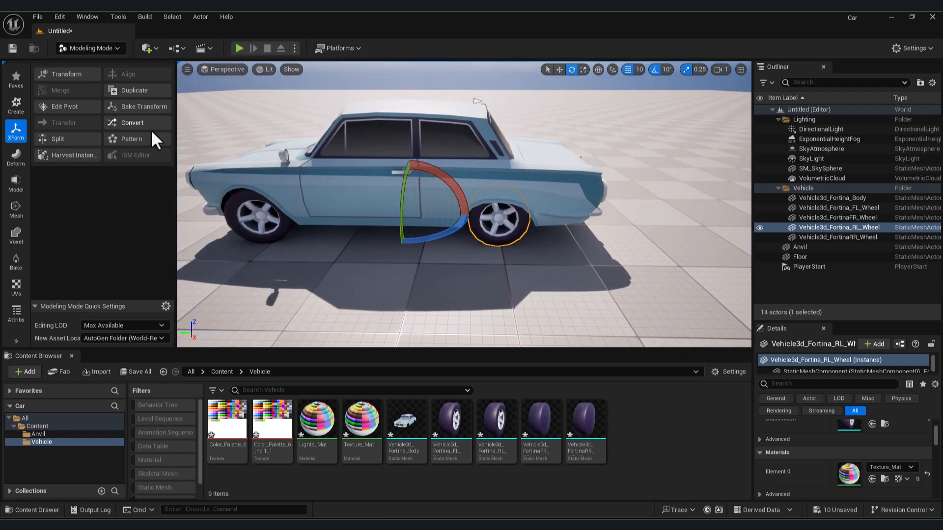
Step: Centre the rear-left wheel's pivot and accept the change
click(65, 106)
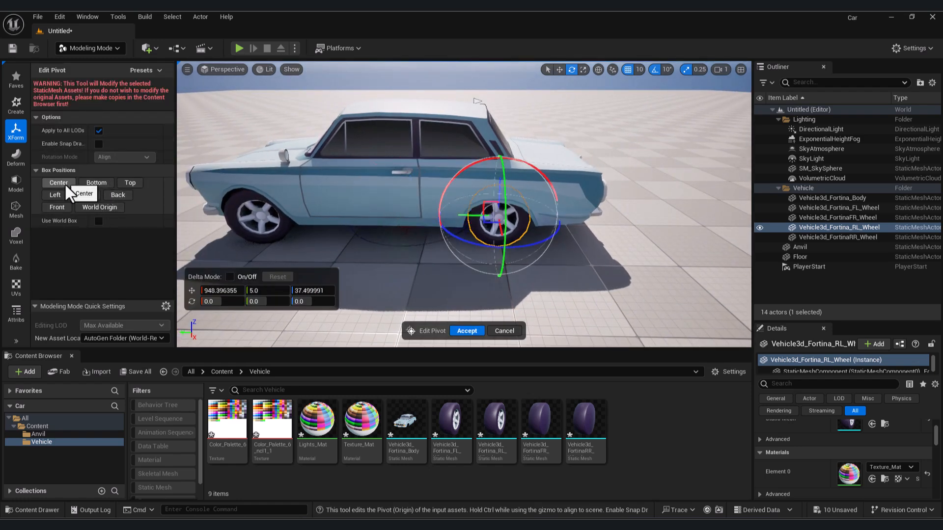
click(465, 331)
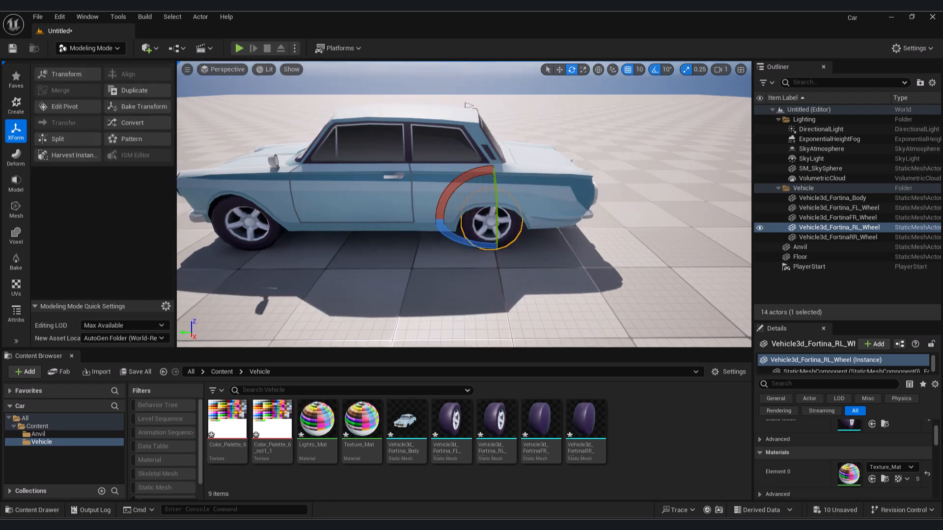
click(820, 168)
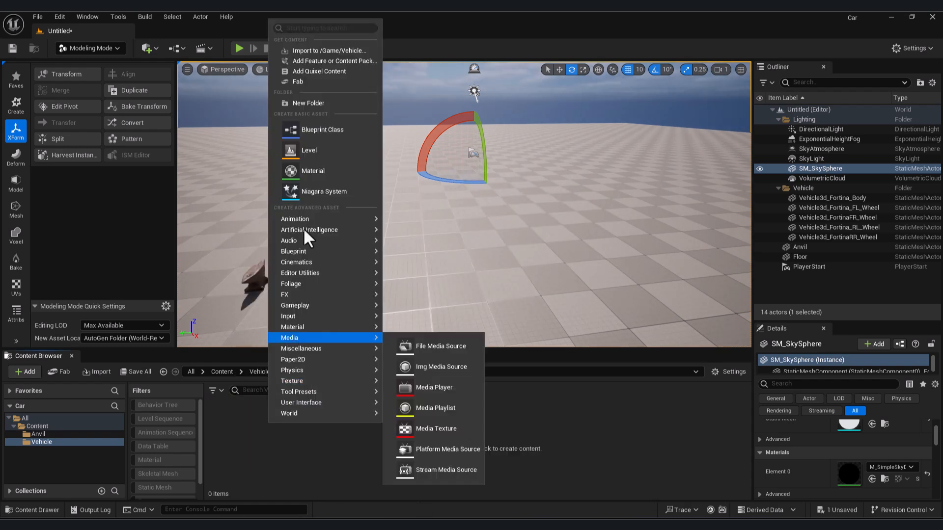
Step: Import the car FBX into /Game/Vehicle with Combine Meshes enabled, producing Vehicle3d, and close the Message Log
click(327, 51)
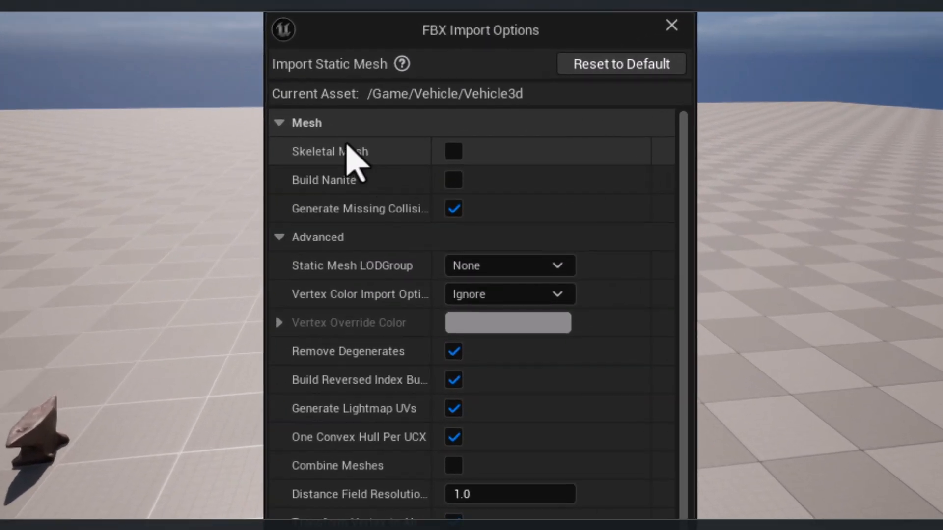
click(278, 236)
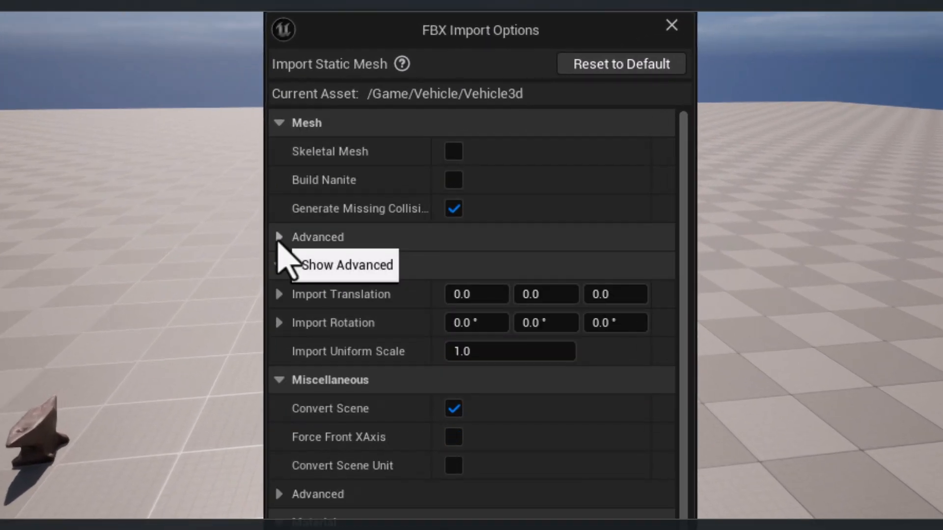
click(279, 236)
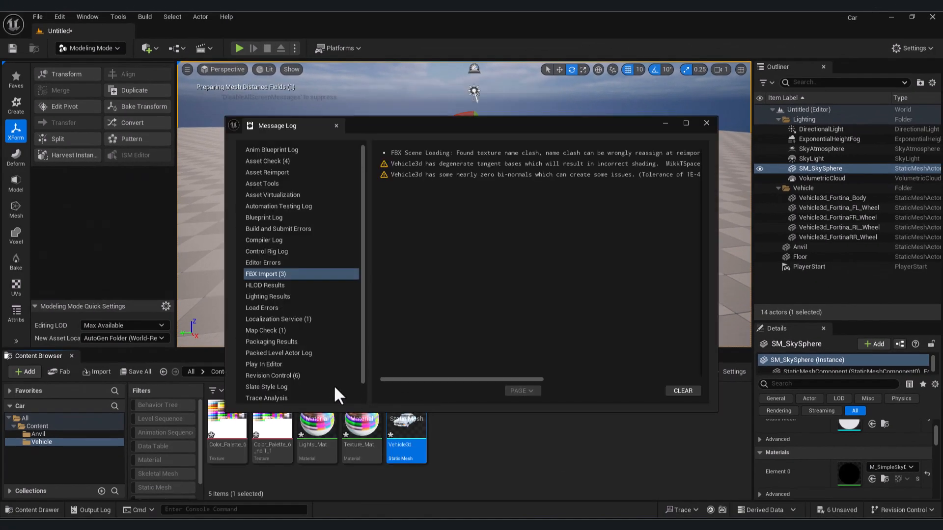
click(706, 123)
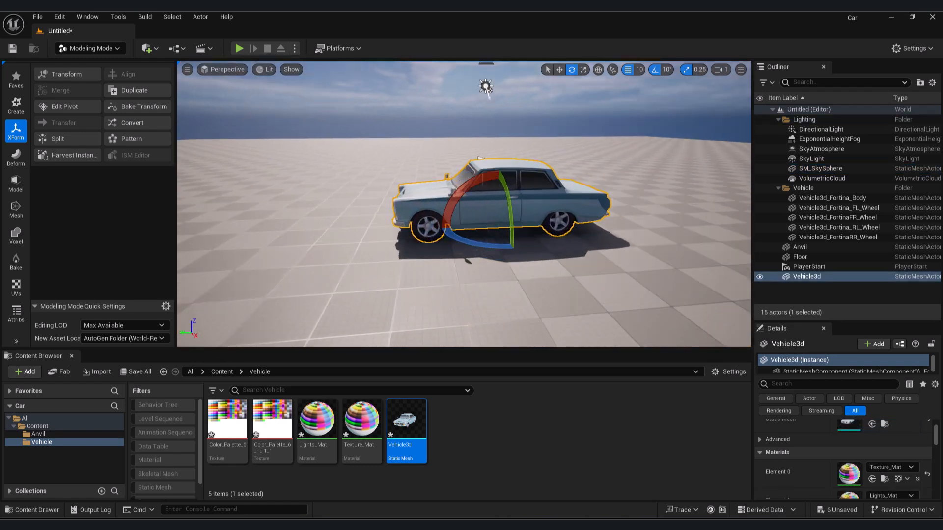